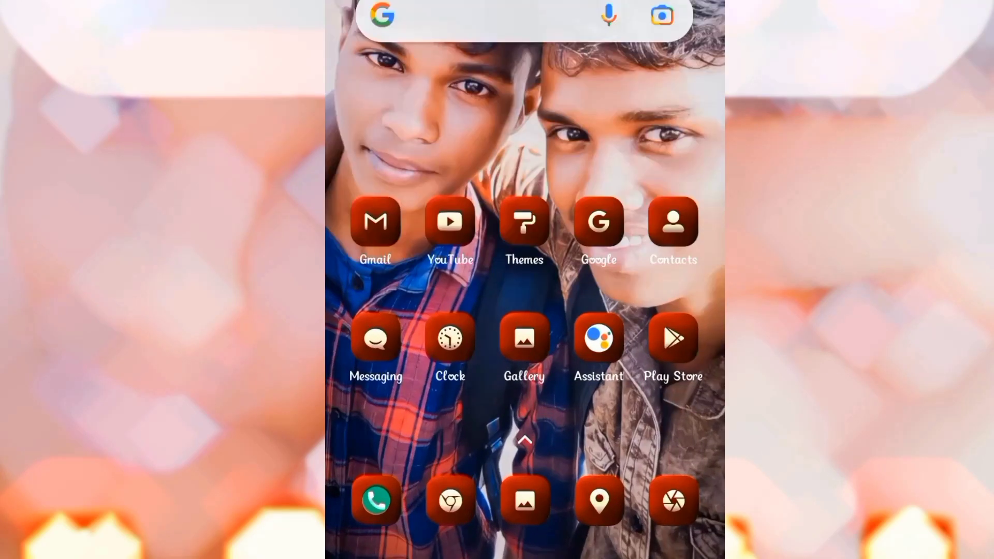
Launch Chrome from the dock and bring up its search page with recent searches.
{"action": "left_click", "coordinate": [496, 15]}
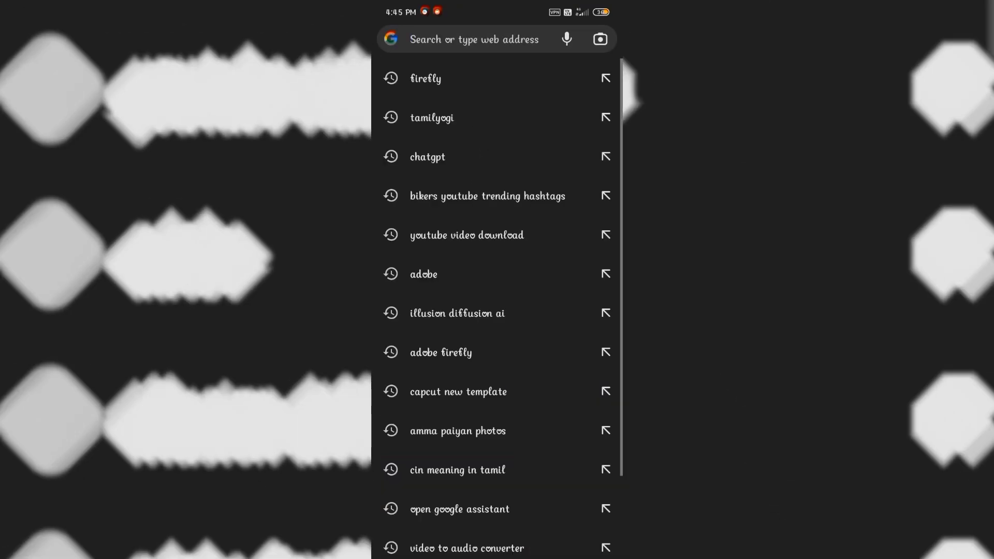
Rerun the earlier 'firefly' search to reach firefly.adobe.com's Generative fill page.
{"action": "left_click", "coordinate": [425, 77]}
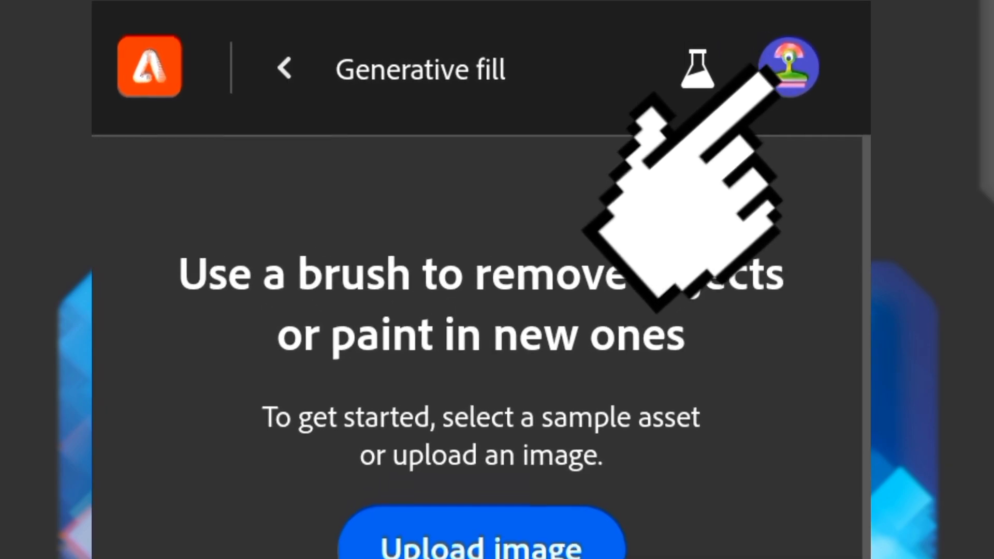
Upload the cutout photo of two men from the gallery onto the Generative fill canvas.
{"action": "scroll", "scroll_direction": "down", "scroll_amount": 3}
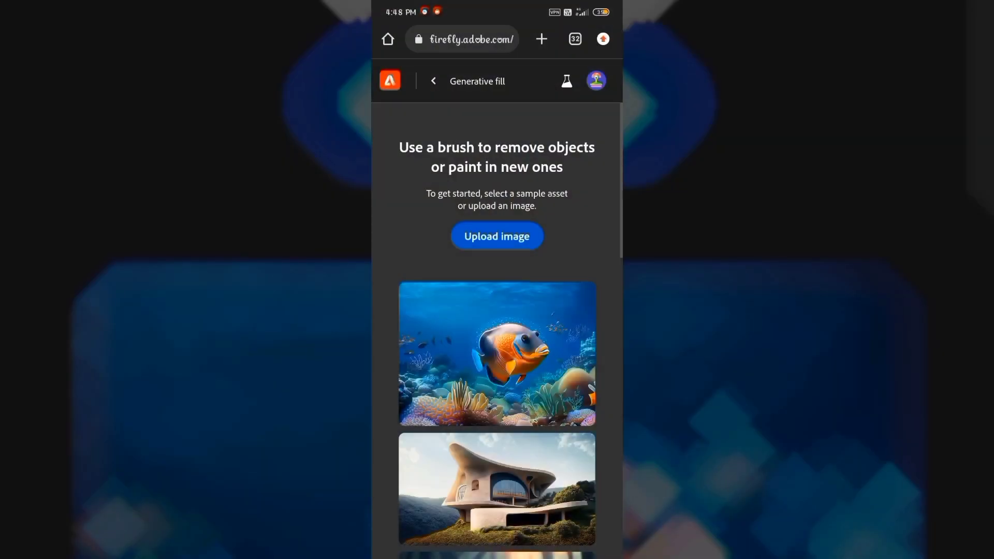
{"action": "left_click", "coordinate": [496, 236]}
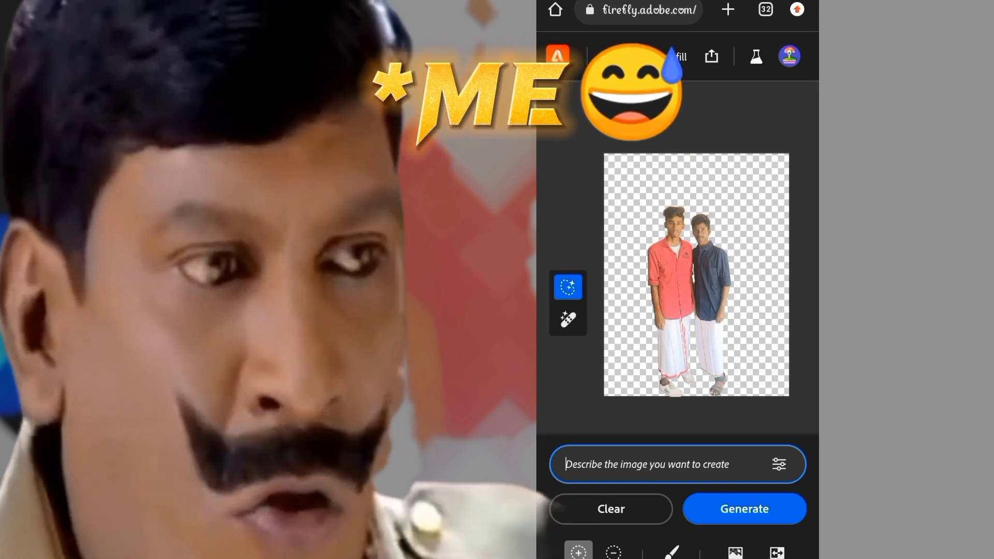
Generate a park background around the two men from the prompt 'Park'.
{"action": "left_click", "coordinate": [676, 464]}
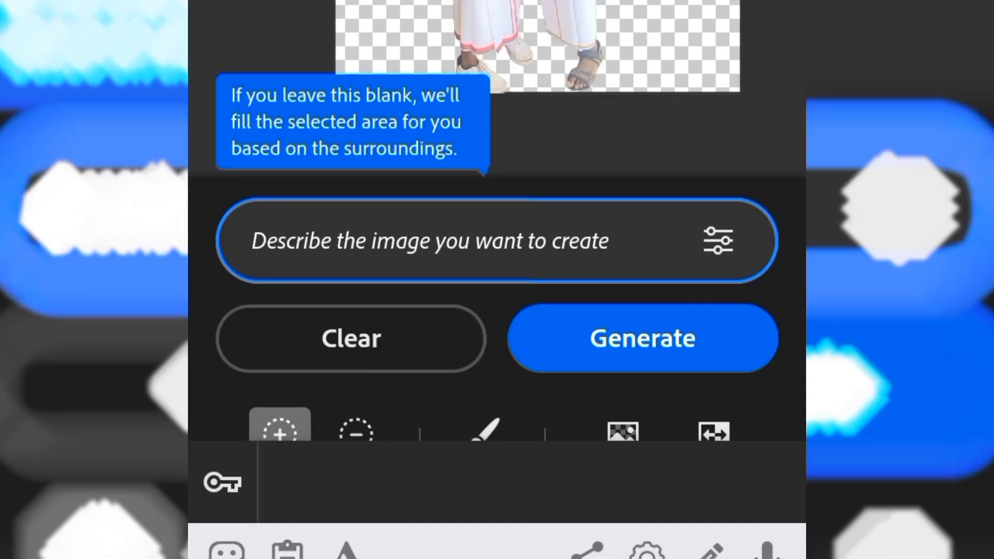
{"action": "type", "text": "Park"}
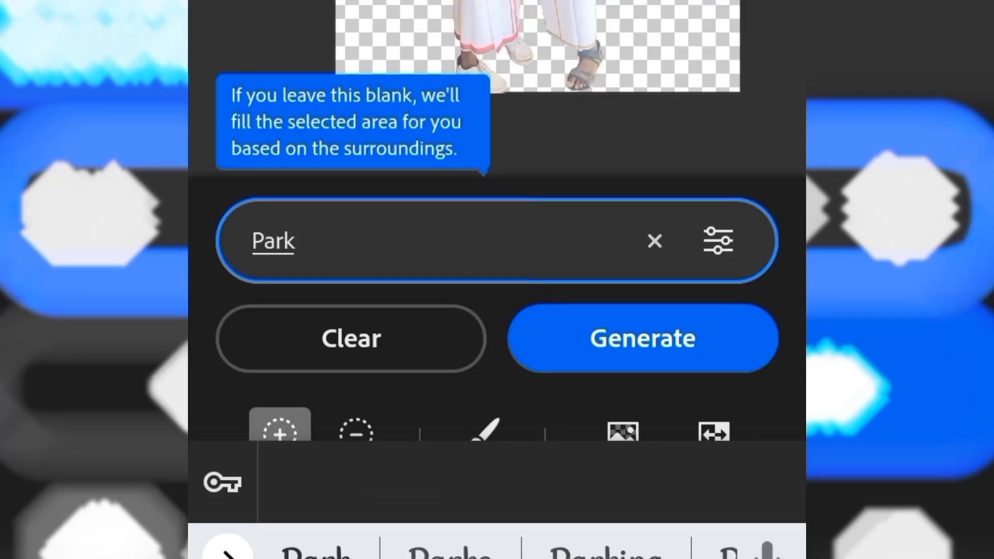
{"action": "left_click", "coordinate": [641, 338]}
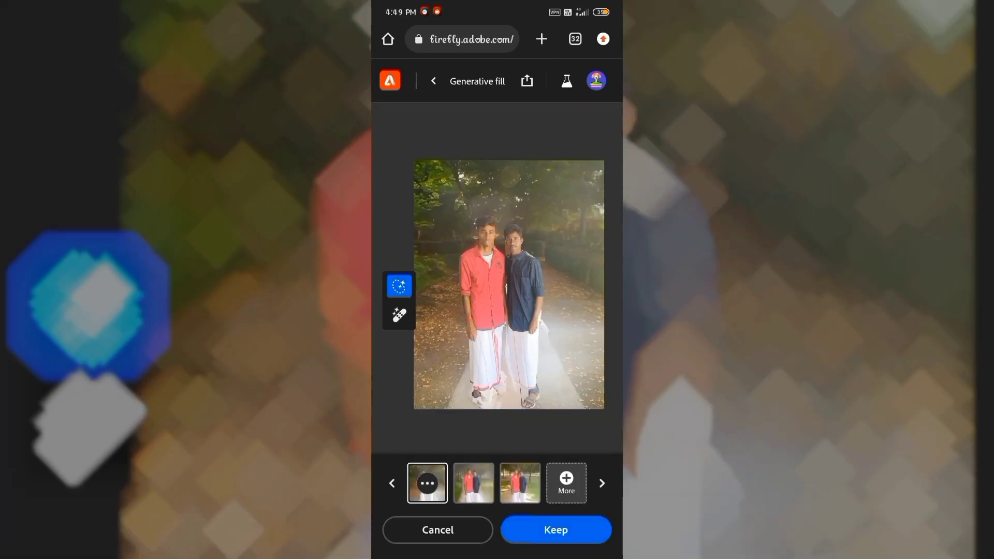
Keep a park variation and download the finished image to the phone.
{"action": "left_click", "coordinate": [519, 482]}
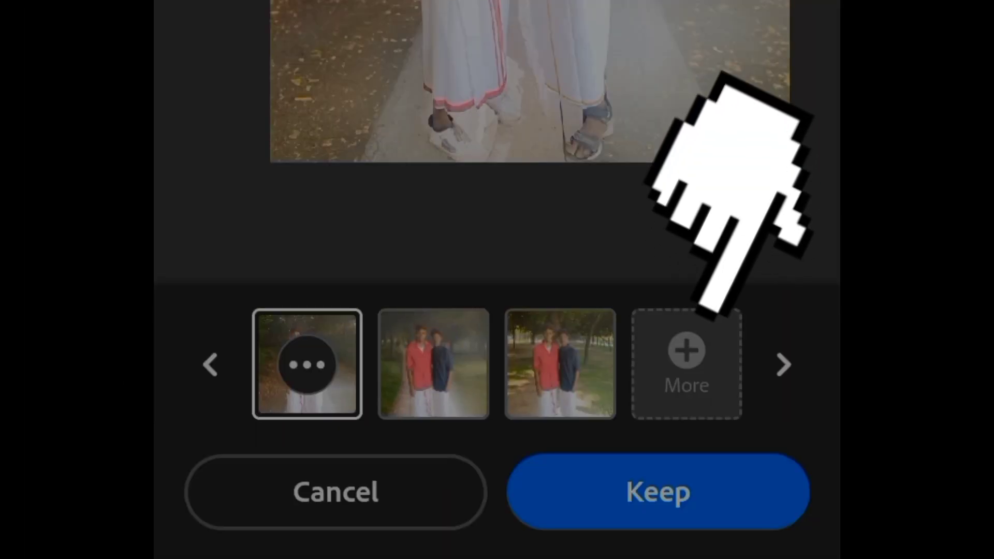
{"action": "left_click", "coordinate": [657, 491]}
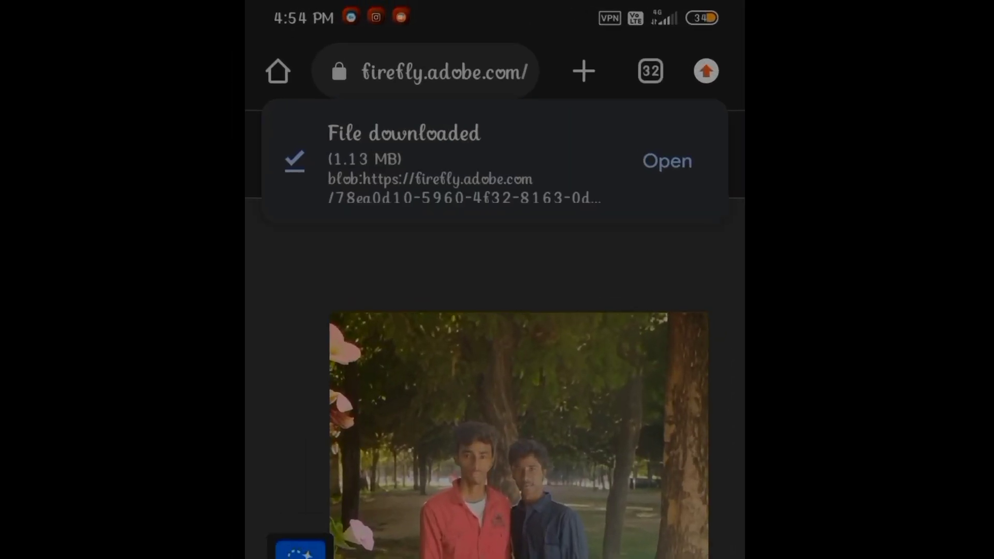